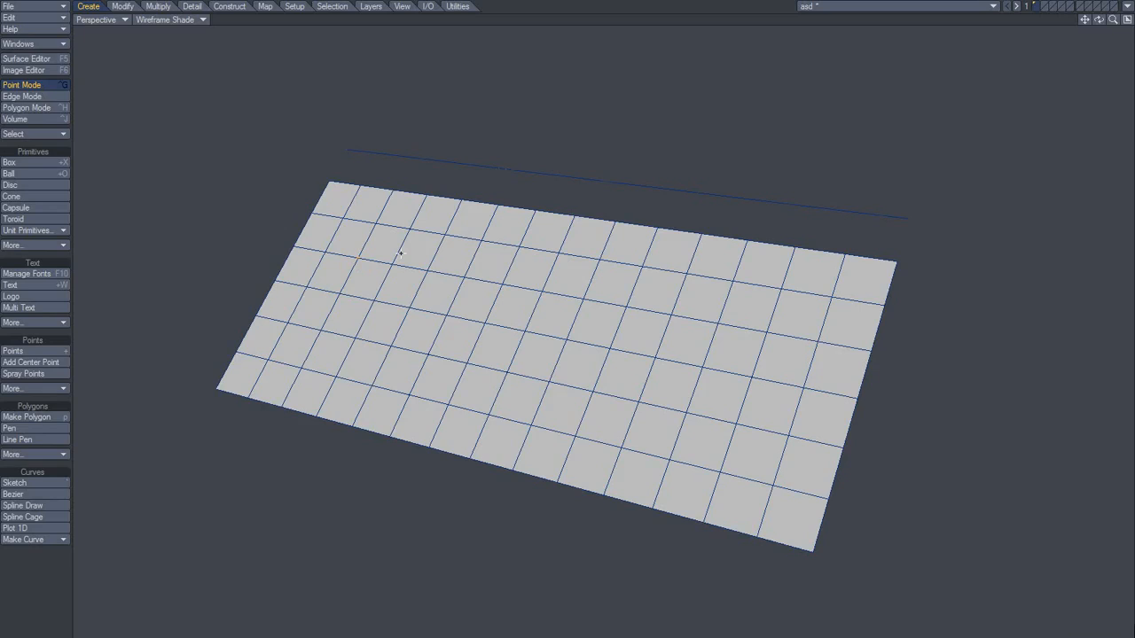
- Pick a grid point and switch to the Construct tab's Reduce tools
click(360, 268)
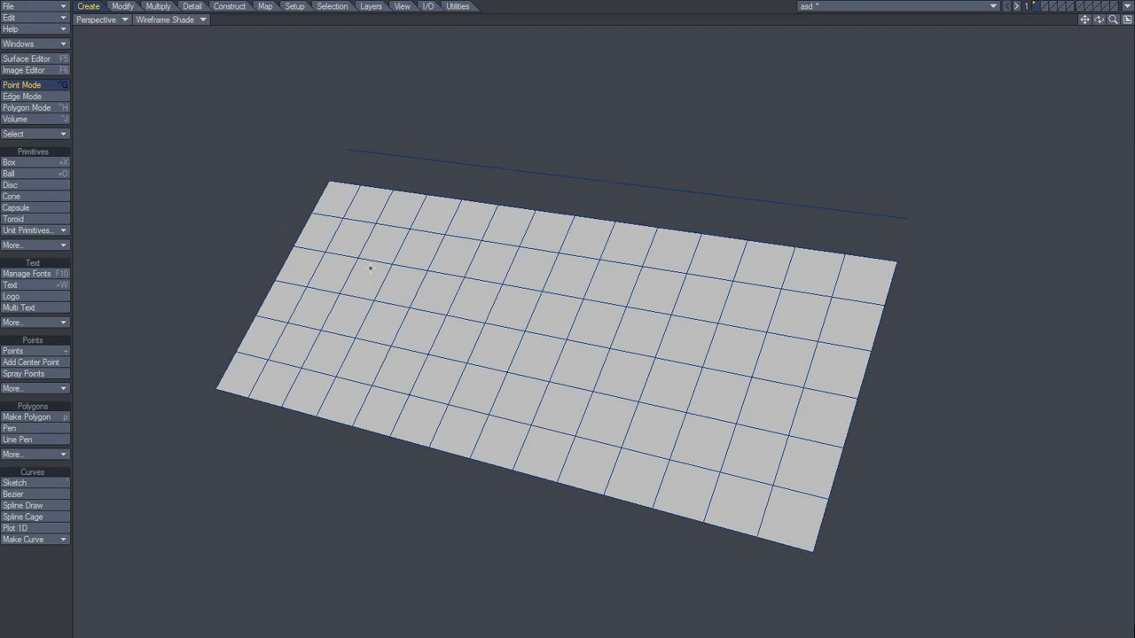
mouse_move(358, 251)
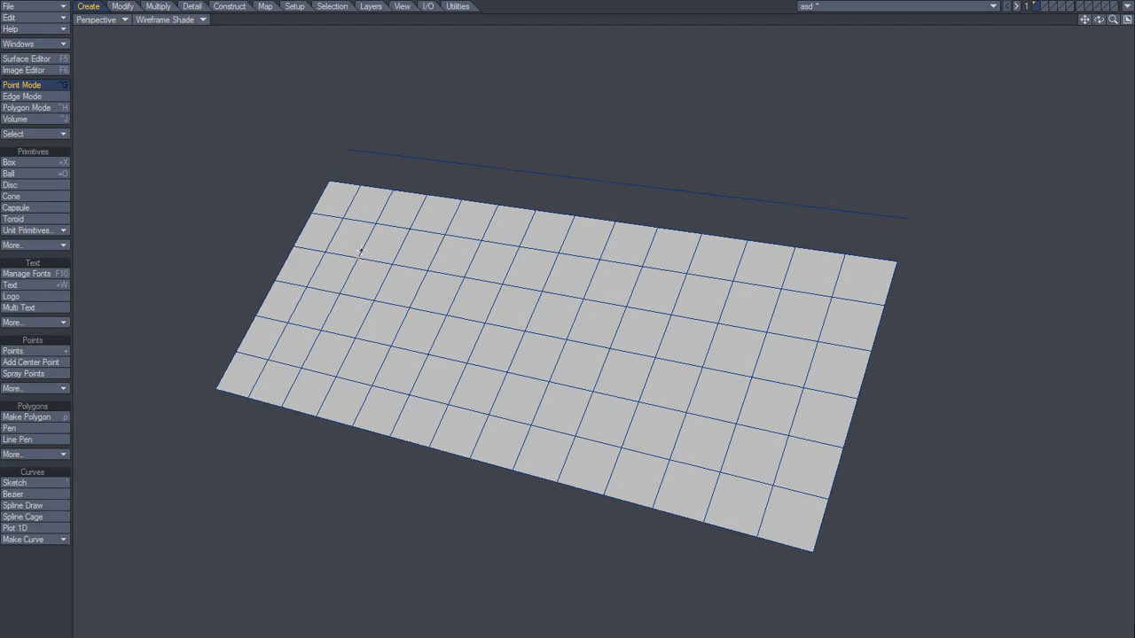
click(228, 7)
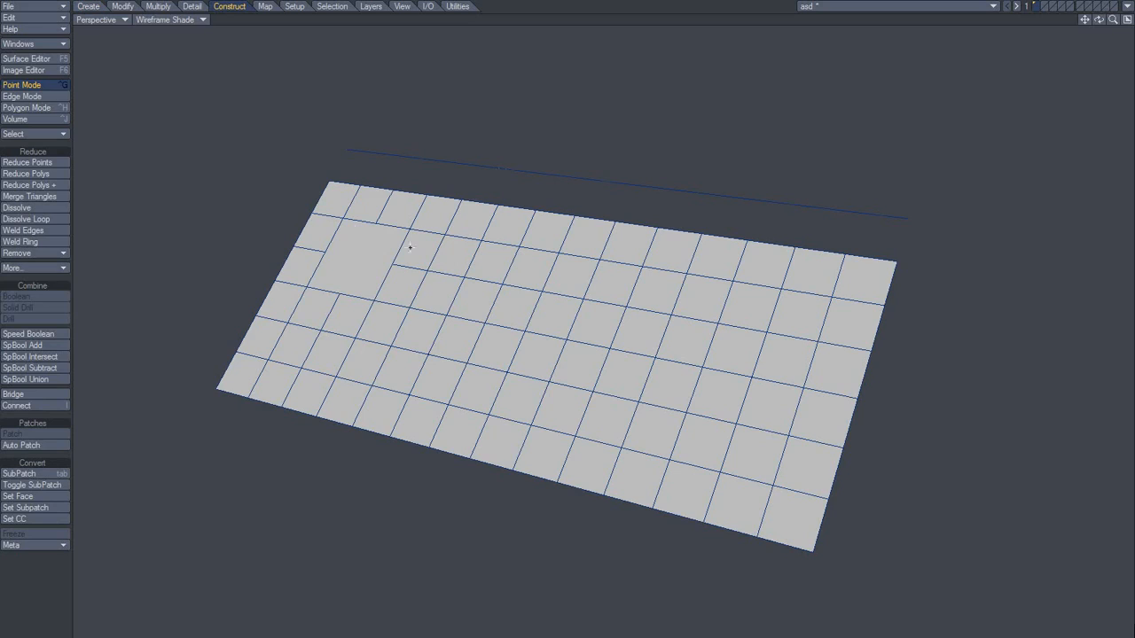
- Dissolve the chosen points, remove the chosen edges, and select grid polygons to combine
click(21, 96)
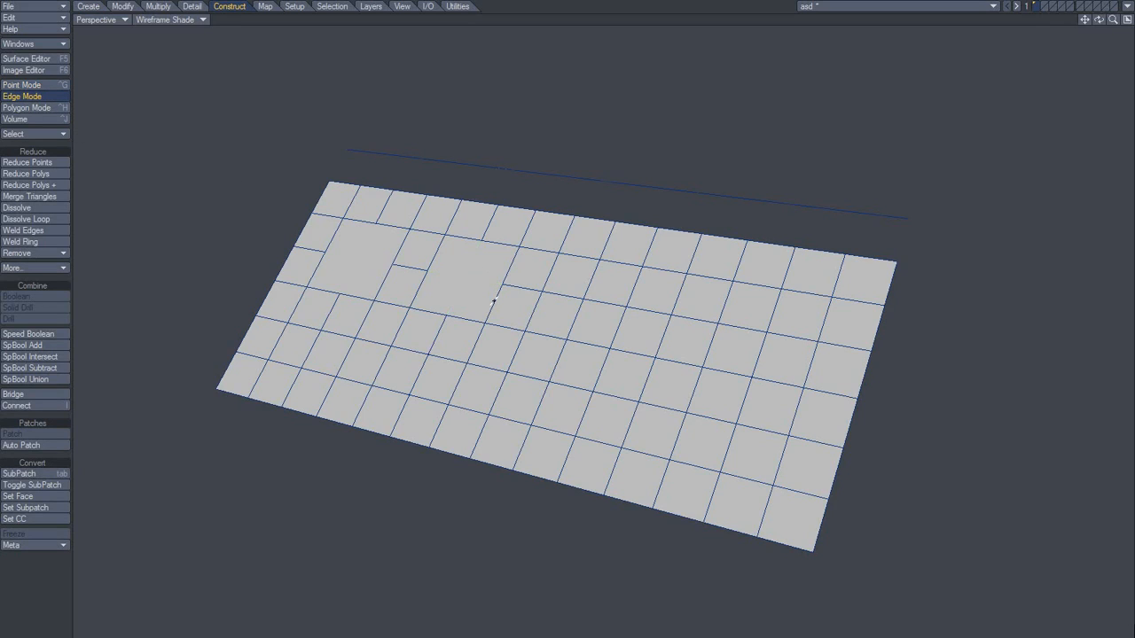
click(27, 108)
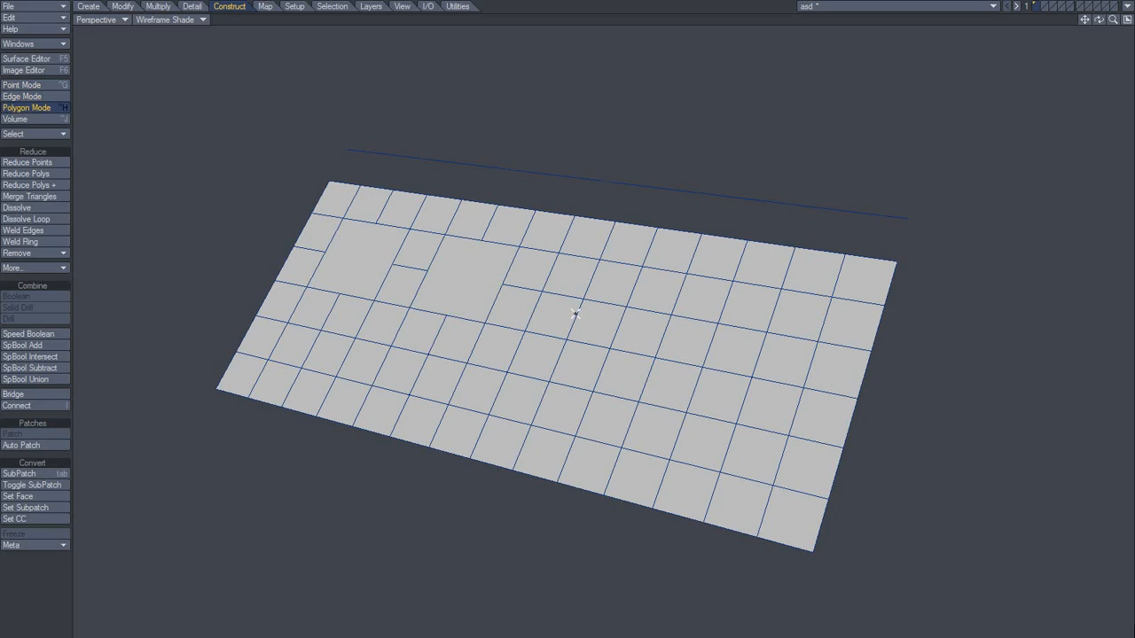
click(564, 315)
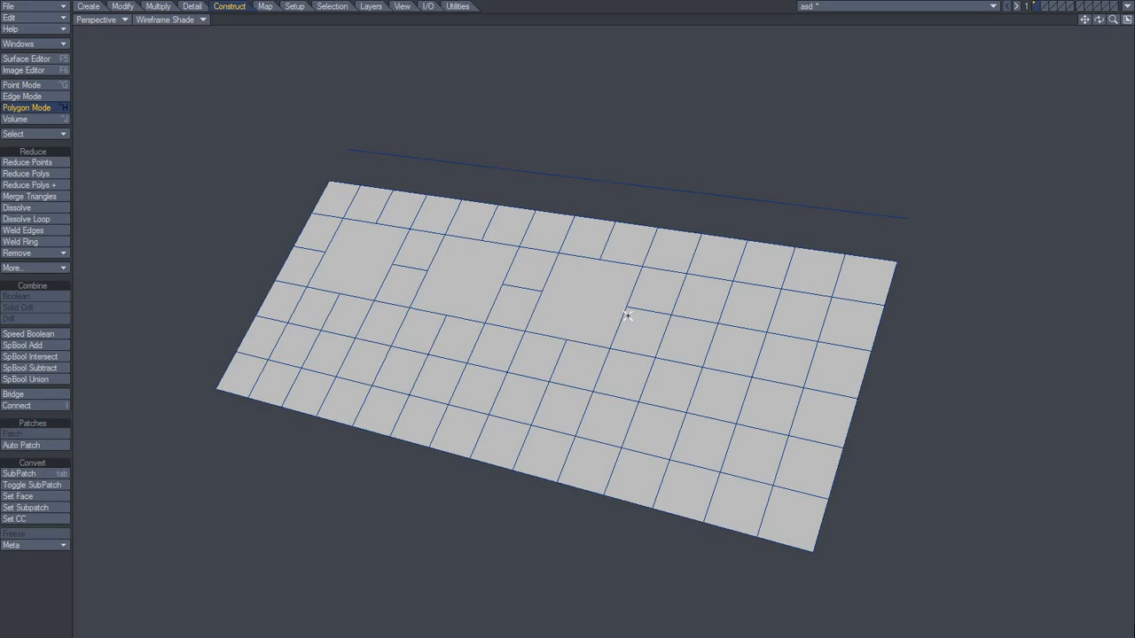
- Merge the selected grid polygons into a single larger face
click(26, 85)
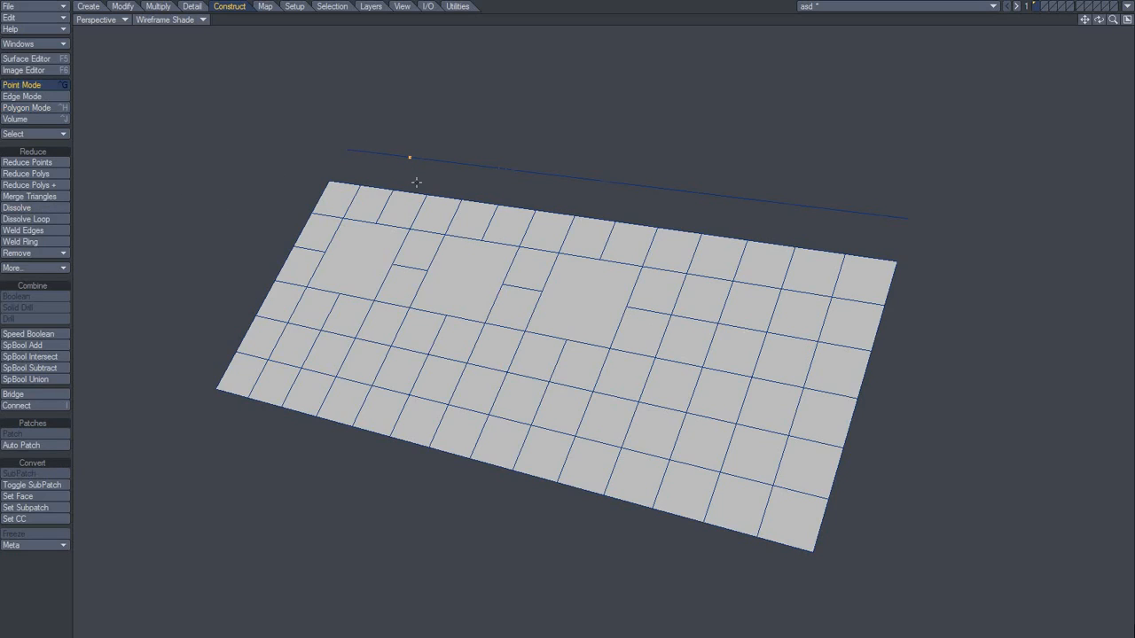
mouse_move(435, 159)
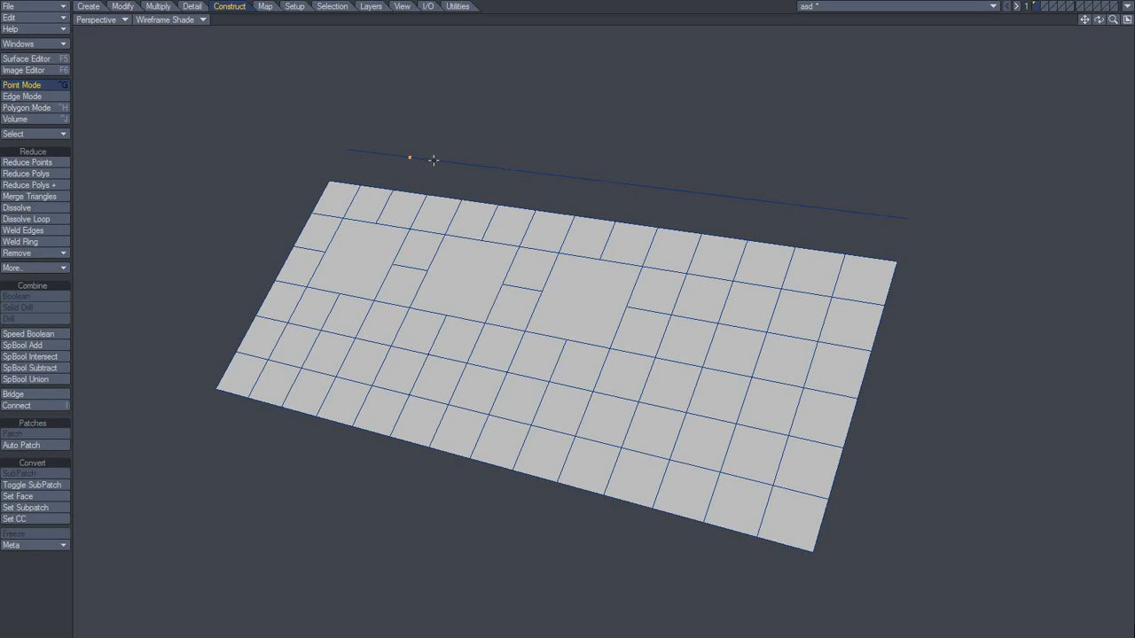
mouse_move(427, 177)
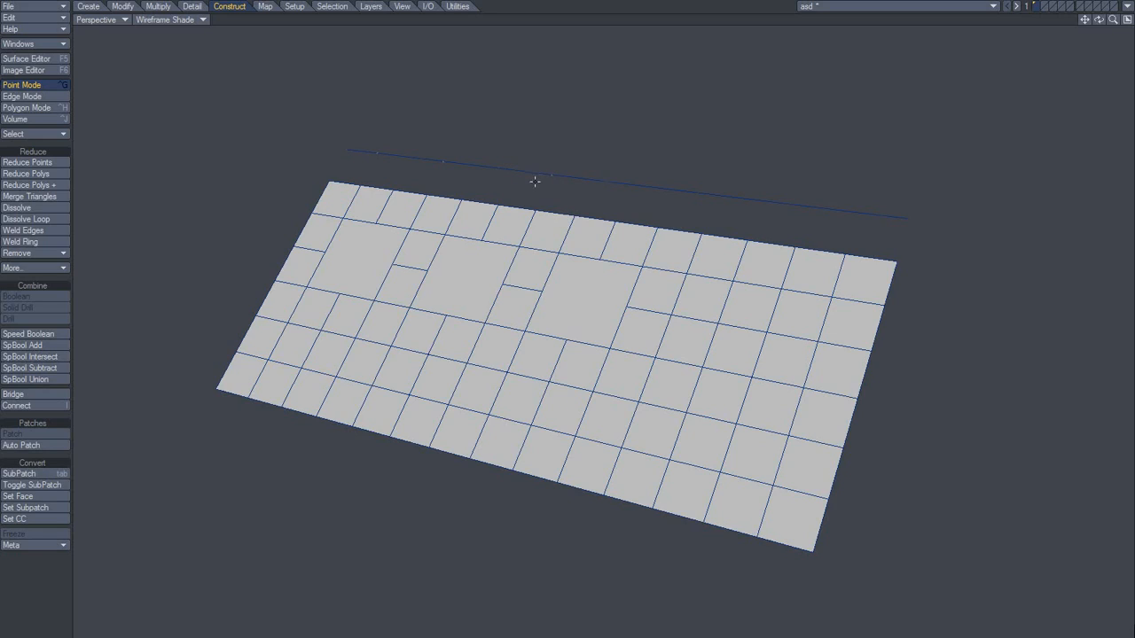
- Select both polychain points, weld them into one, and clear the selection
click(27, 96)
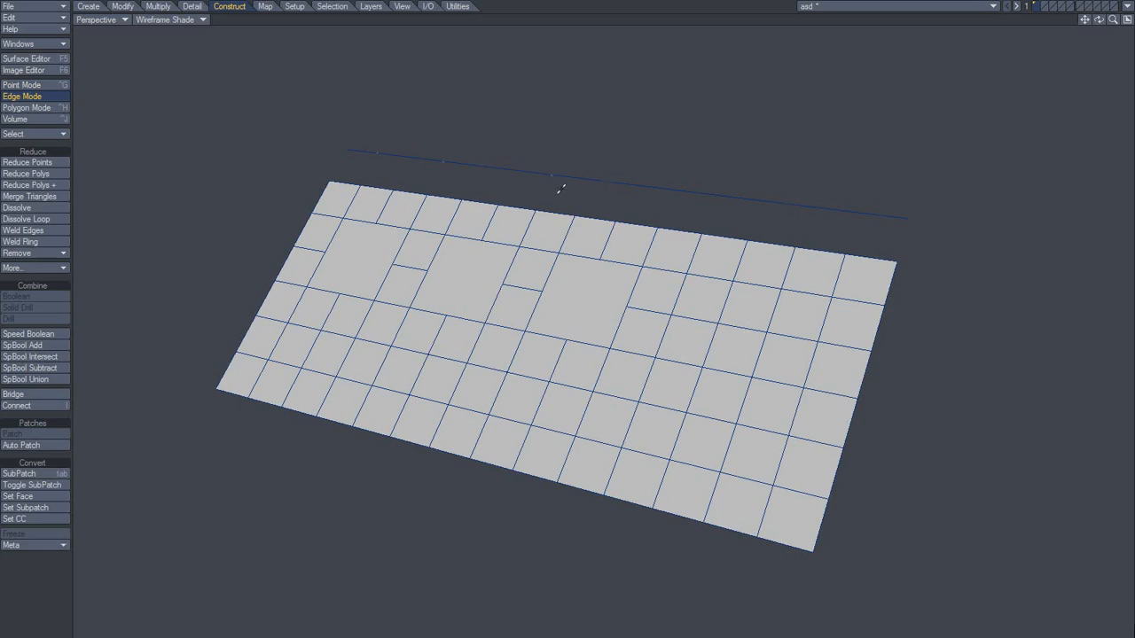
click(27, 85)
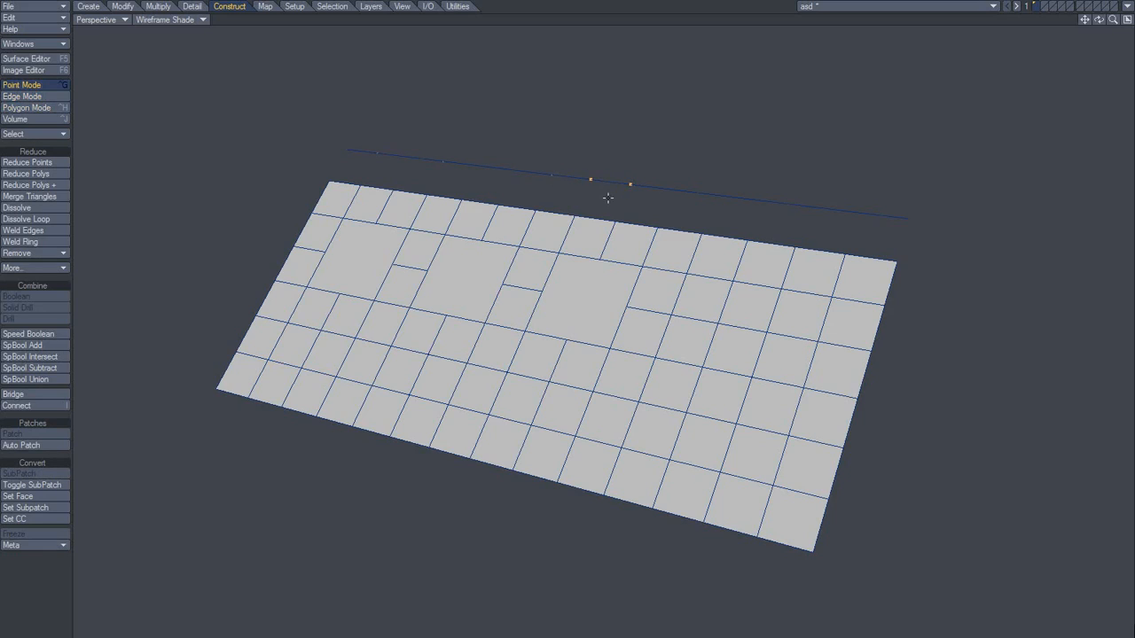
click(21, 96)
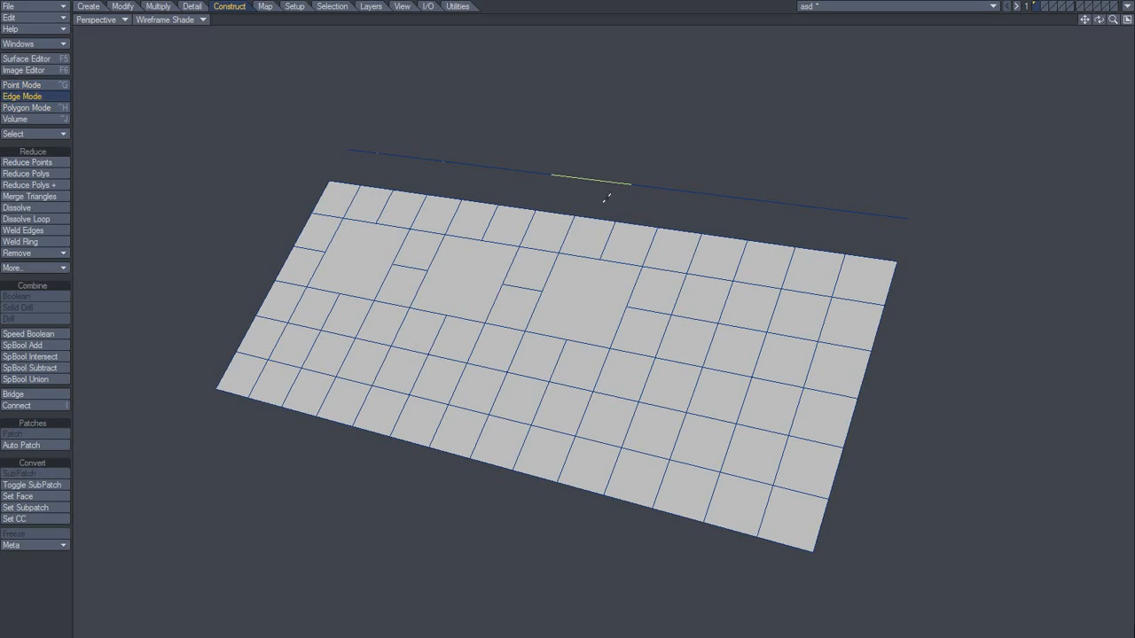
mouse_move(621, 177)
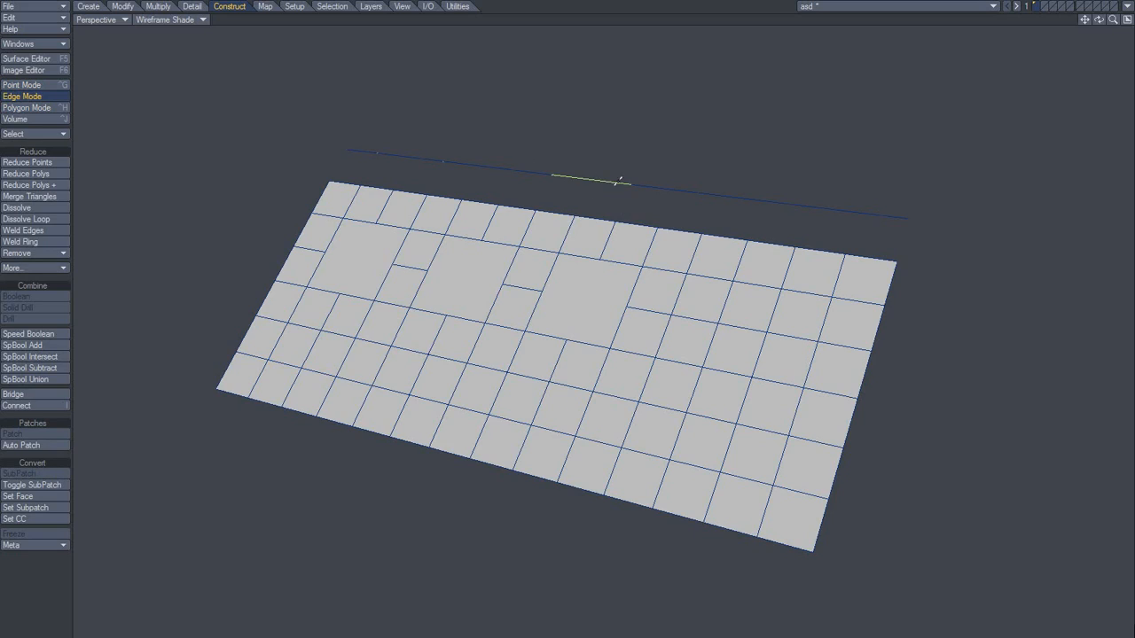
mouse_move(652, 188)
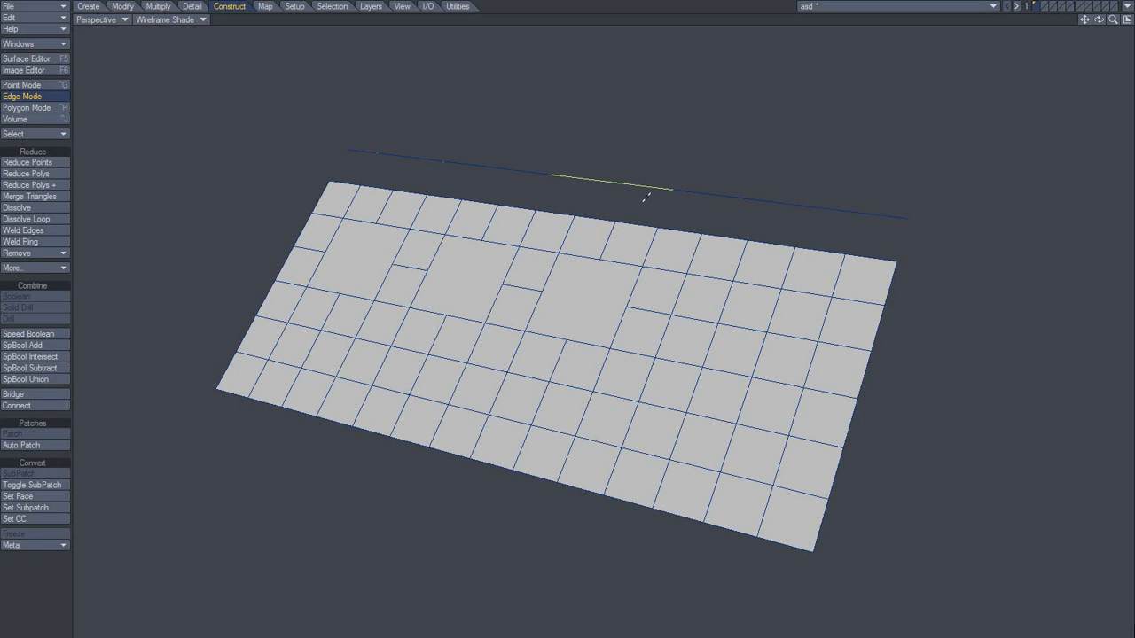
click(26, 108)
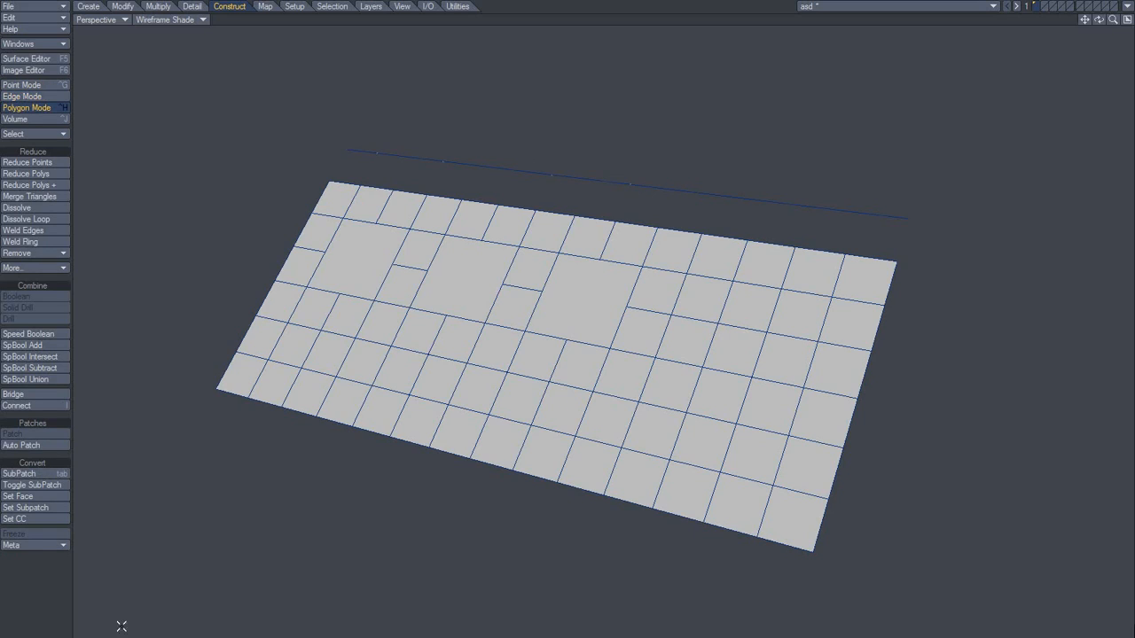